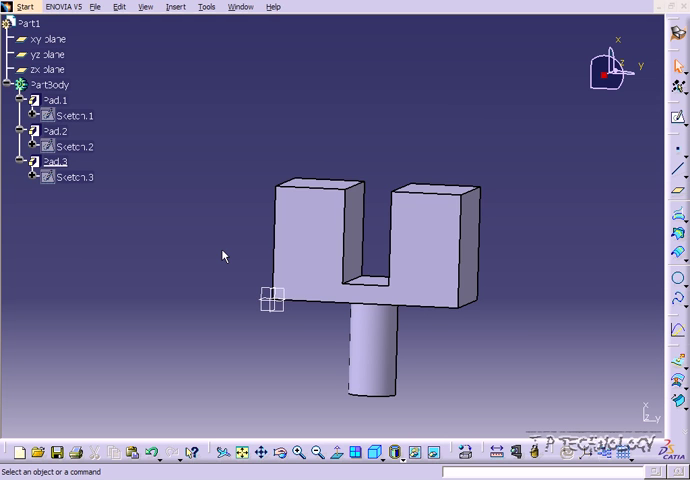
pyautogui.moveTo(141, 136)
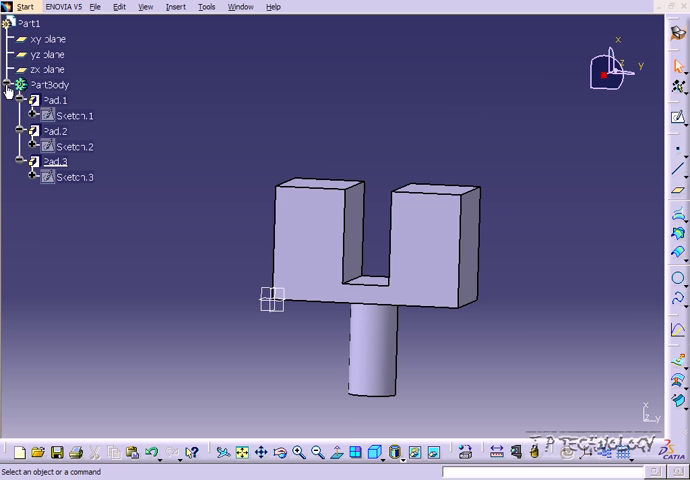
pyautogui.moveTo(62, 100)
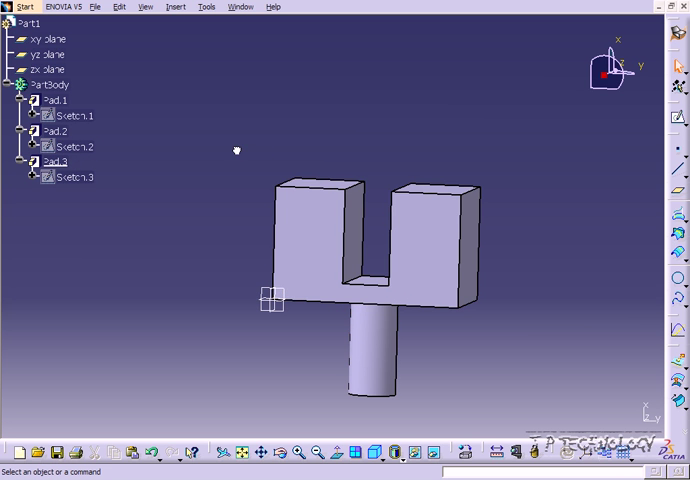
pyautogui.moveTo(237, 153)
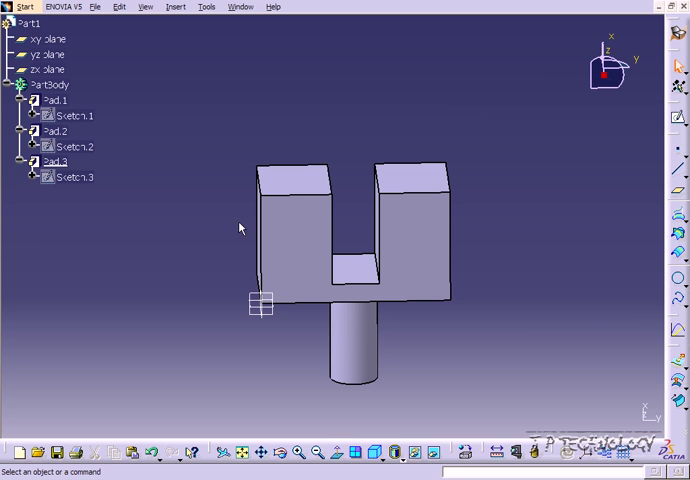
pyautogui.moveTo(256, 231)
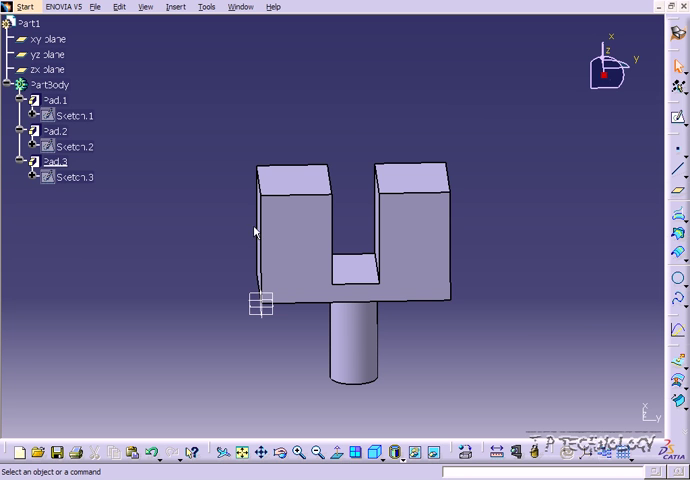
pyautogui.moveTo(174, 10)
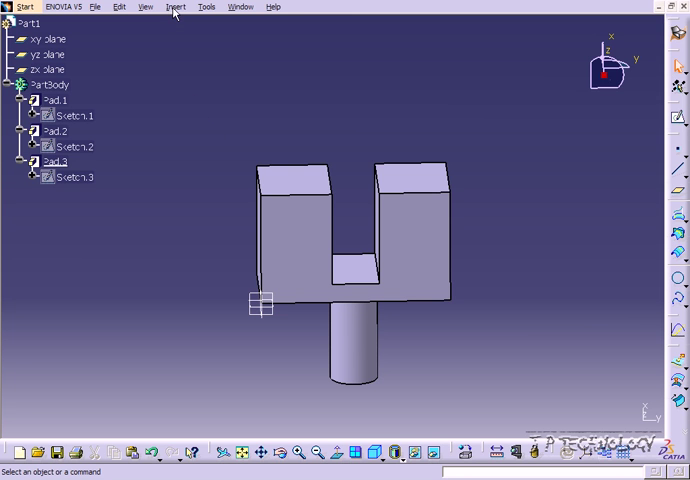
# Insert Body.2 and move the two-upright-blocks pad into it as Pad.4.
pyautogui.click(176, 7)
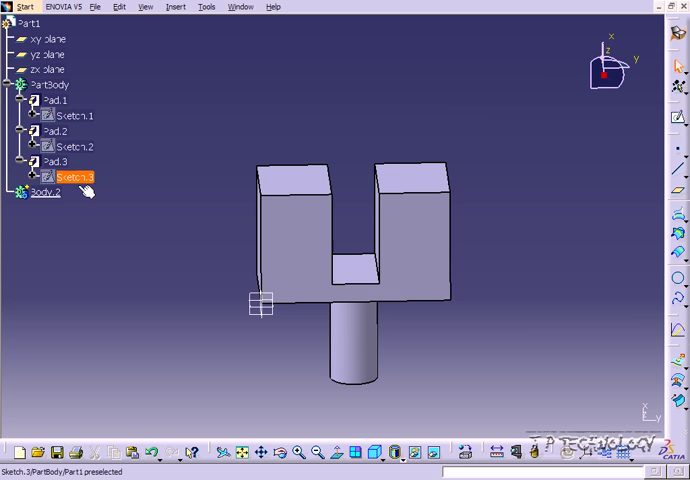
pyautogui.click(53, 131)
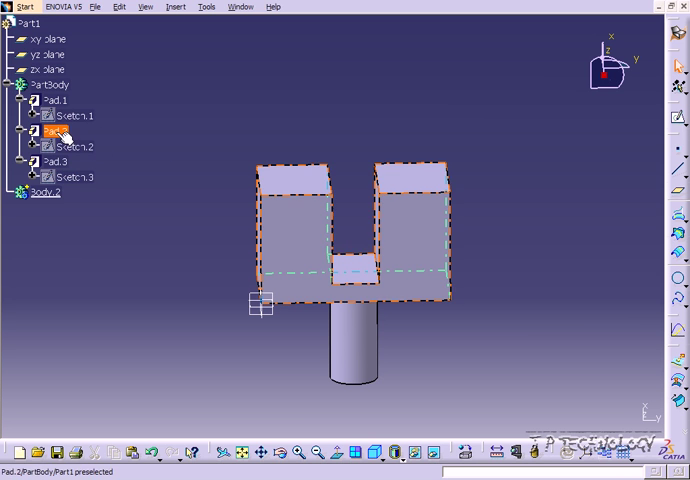
pyautogui.click(70, 146)
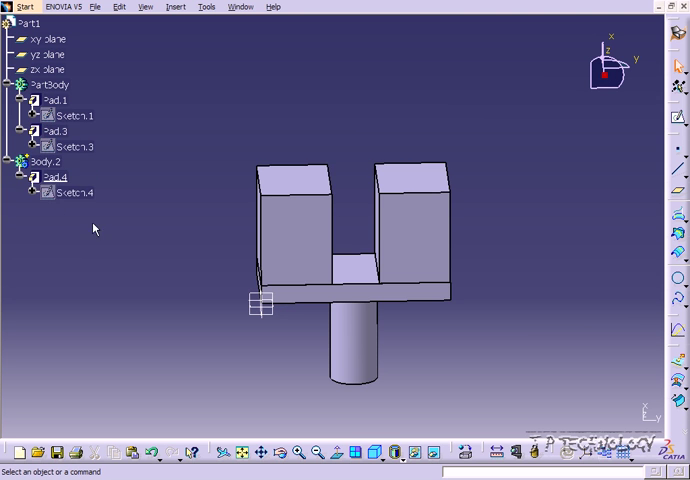
pyautogui.moveTo(375, 289)
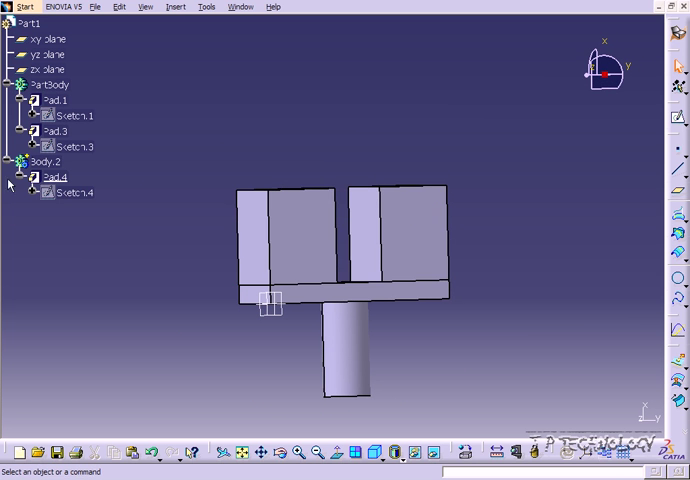
pyautogui.click(45, 161)
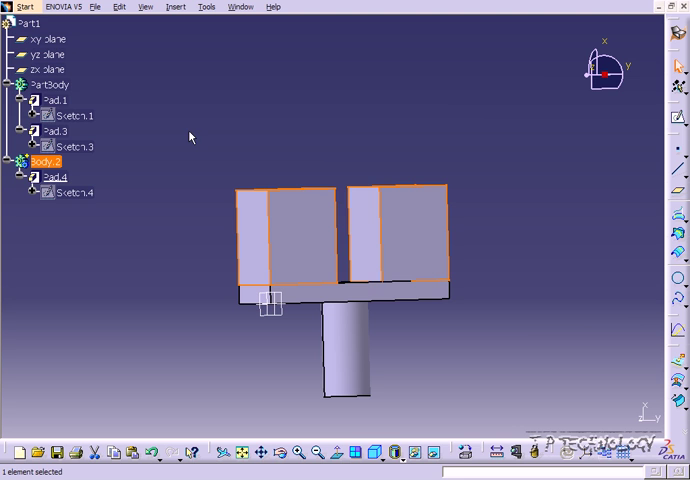
pyautogui.click(52, 85)
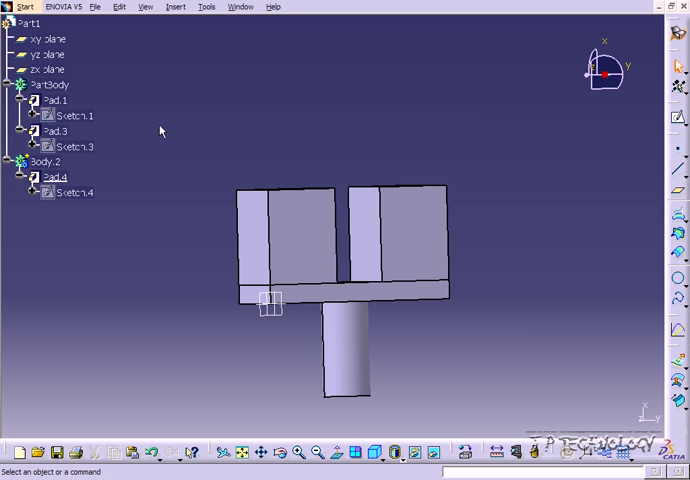
pyautogui.moveTo(186, 52)
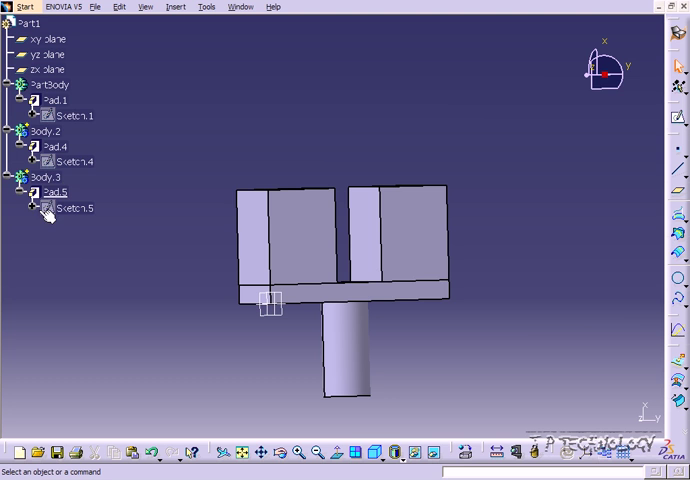
# Move the cylindrical shaft pad into new Body.3 as Pad.5.
pyautogui.click(42, 176)
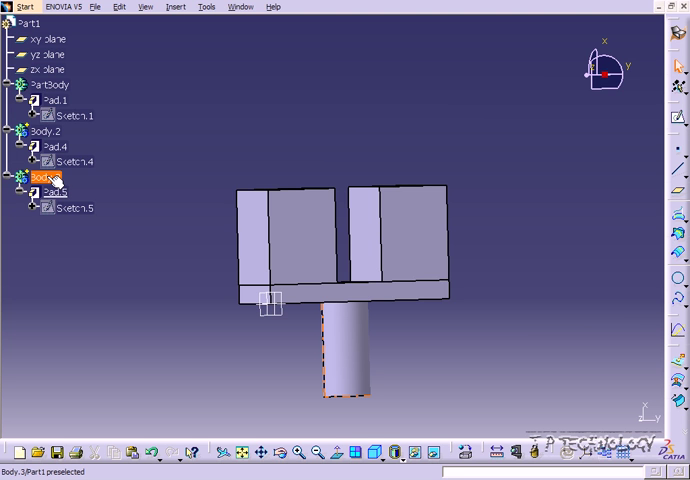
pyautogui.click(46, 131)
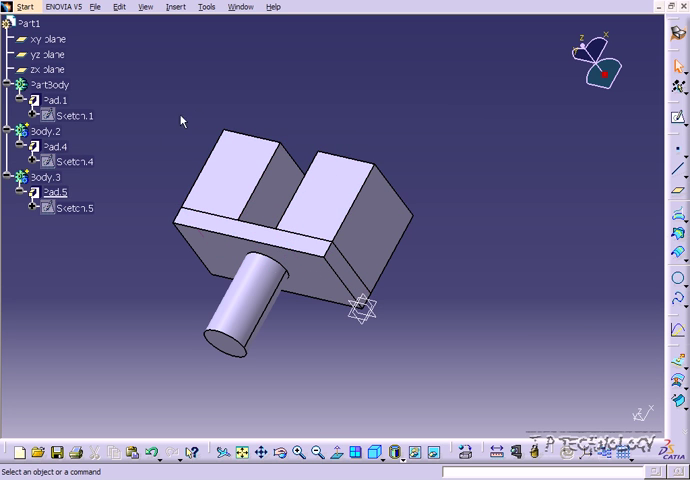
pyautogui.moveTo(202, 117)
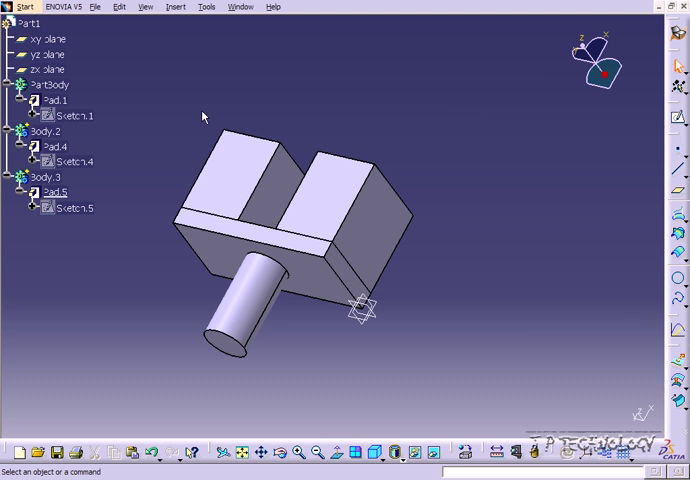
# Sketch a circle on the shaft's end face and pad it as narrower Pad.6.
pyautogui.click(42, 176)
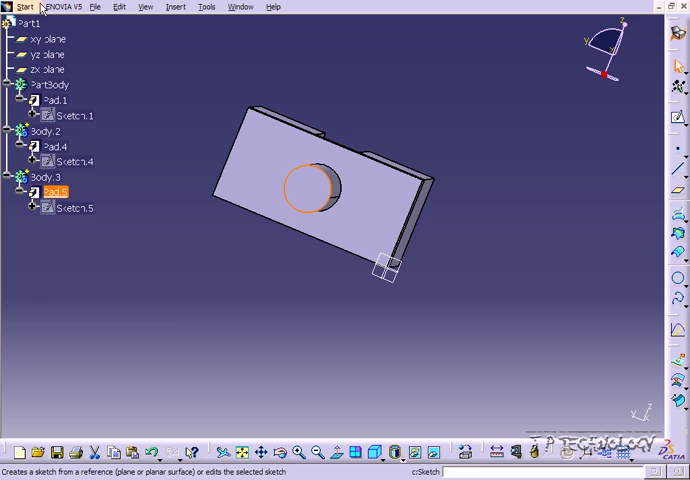
pyautogui.click(24, 7)
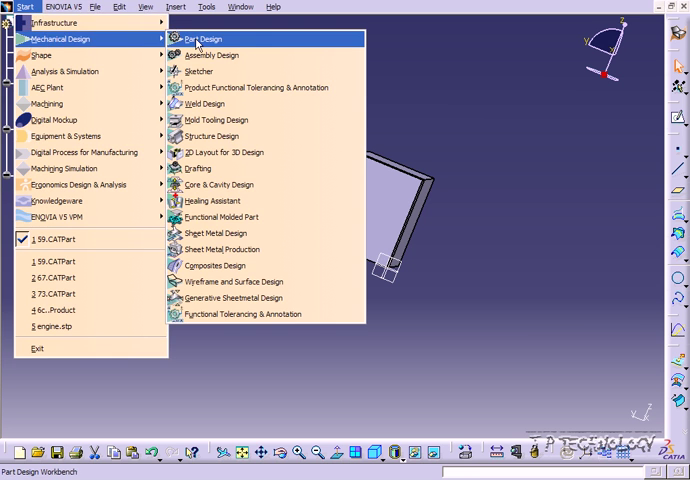
pyautogui.click(202, 38)
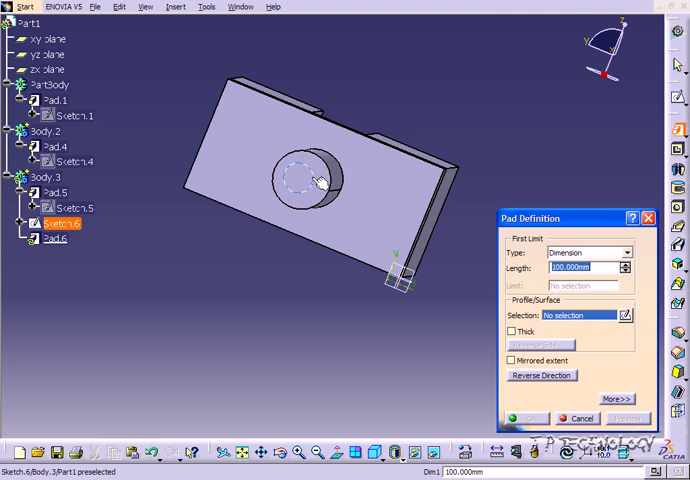
pyautogui.click(529, 418)
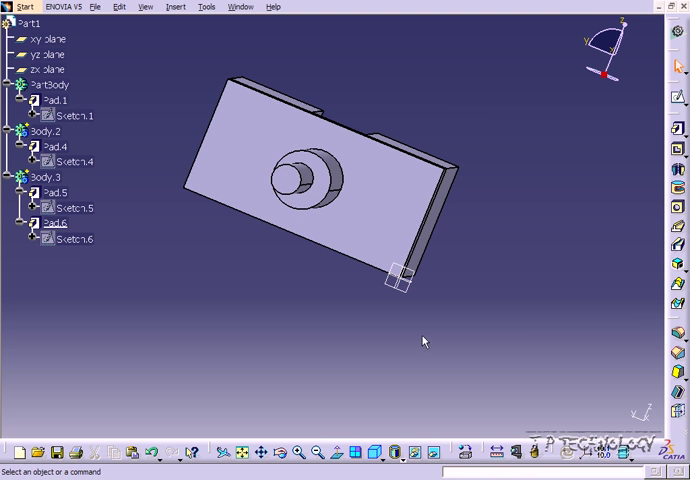
pyautogui.moveTo(114, 173)
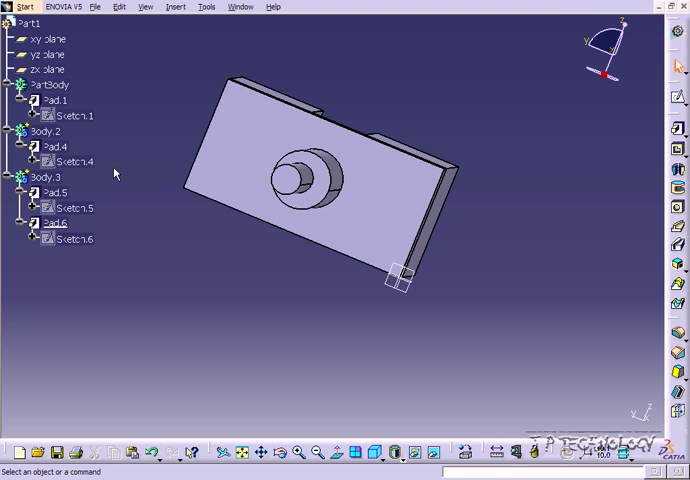
# Move the narrow cylinder pad into Body.2 and the upright blocks pad into PartBody.
pyautogui.click(57, 223)
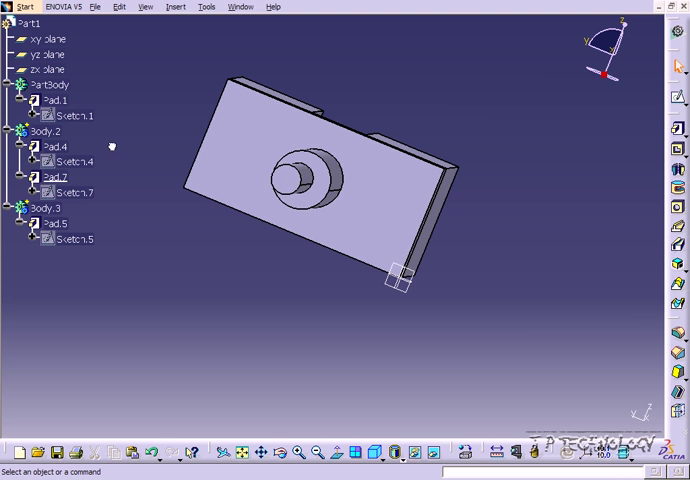
pyautogui.click(52, 146)
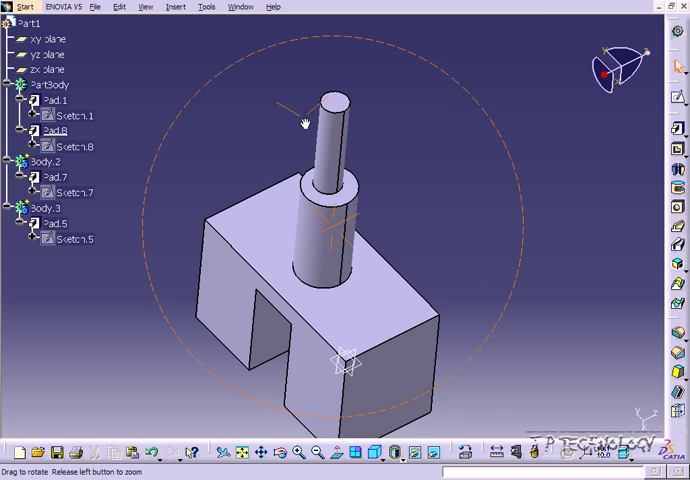
pyautogui.click(48, 100)
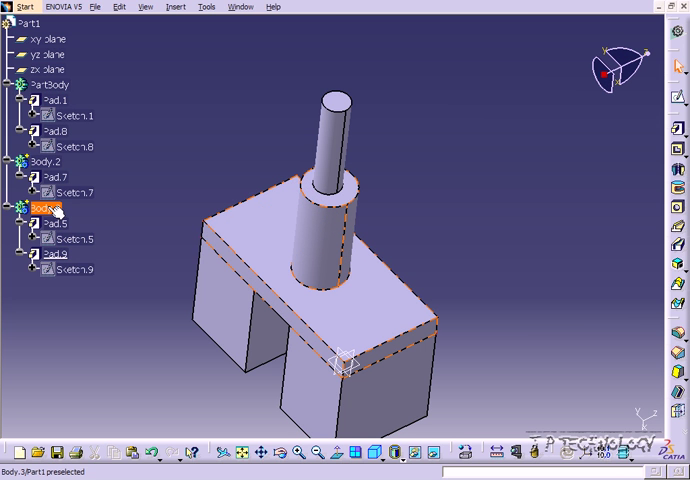
pyautogui.moveTo(48, 207)
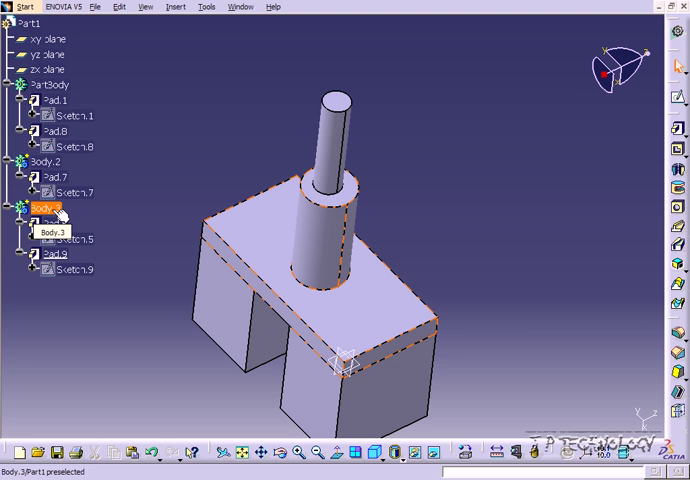
# Check the shapes held by Body.3, Body.2 and PartBody.
pyautogui.click(40, 161)
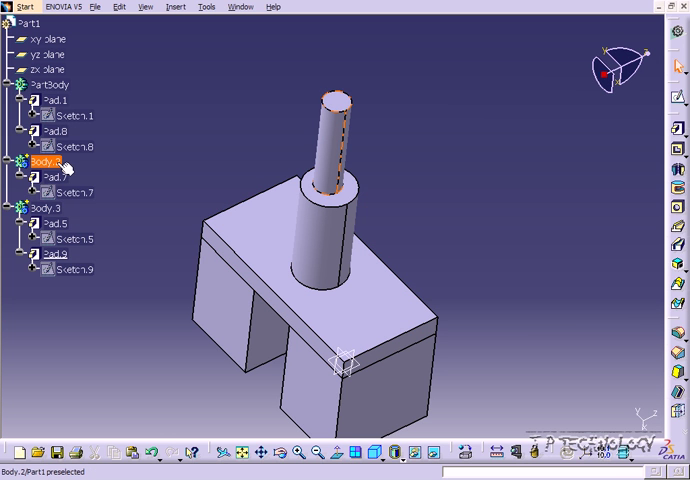
pyautogui.click(42, 84)
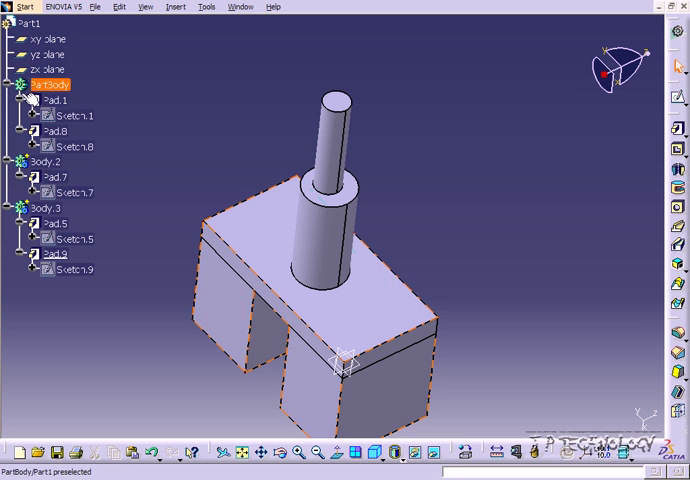
pyautogui.click(107, 158)
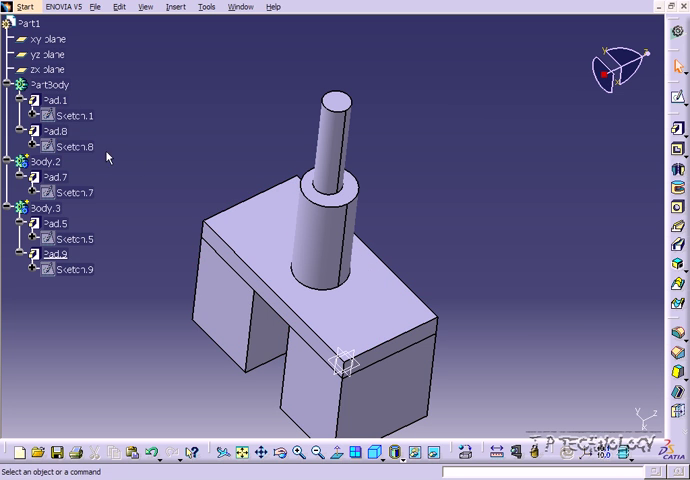
pyautogui.click(66, 191)
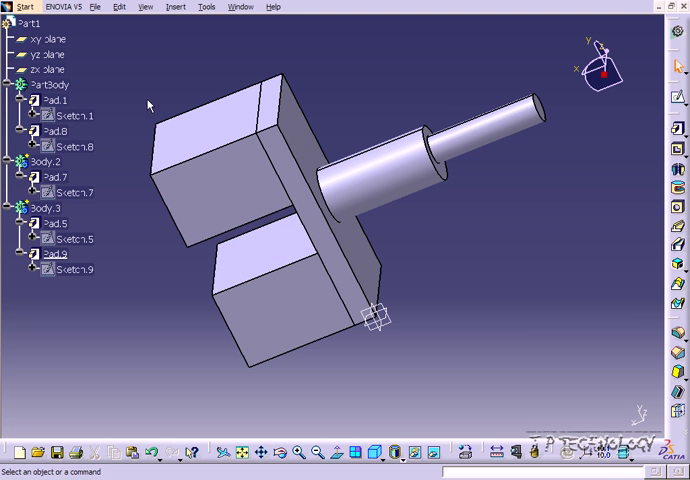
# Paste the flat plate pad into Body.2 as Pad.10 and deselect.
pyautogui.click(49, 99)
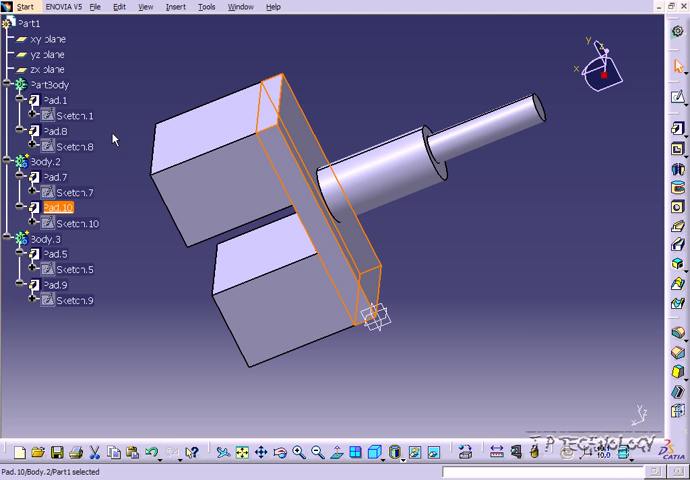
pyautogui.click(167, 62)
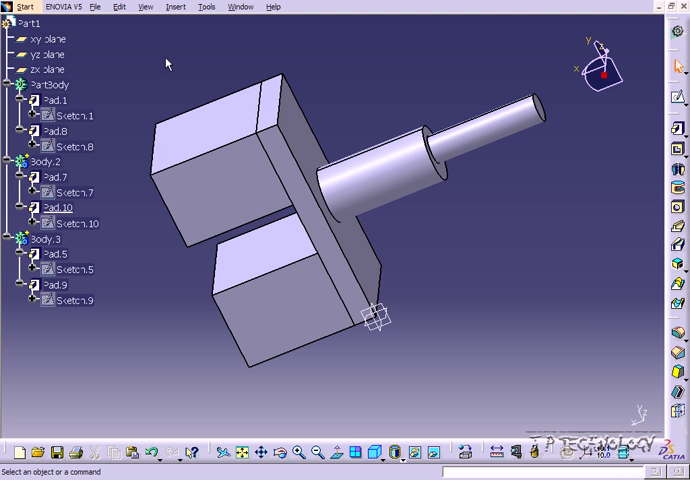